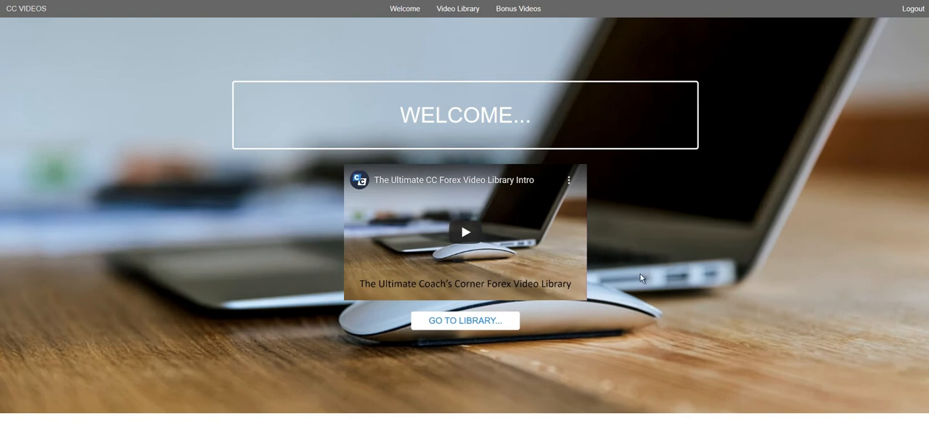
mouse_move(510, 213)
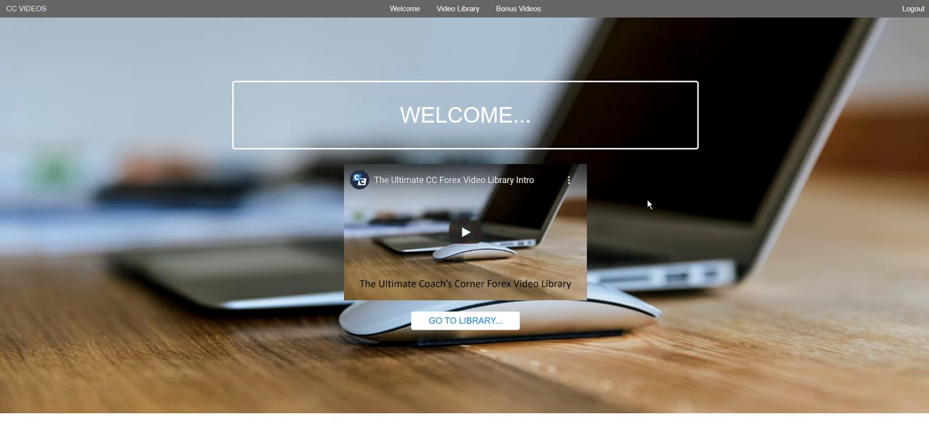
mouse_move(653, 122)
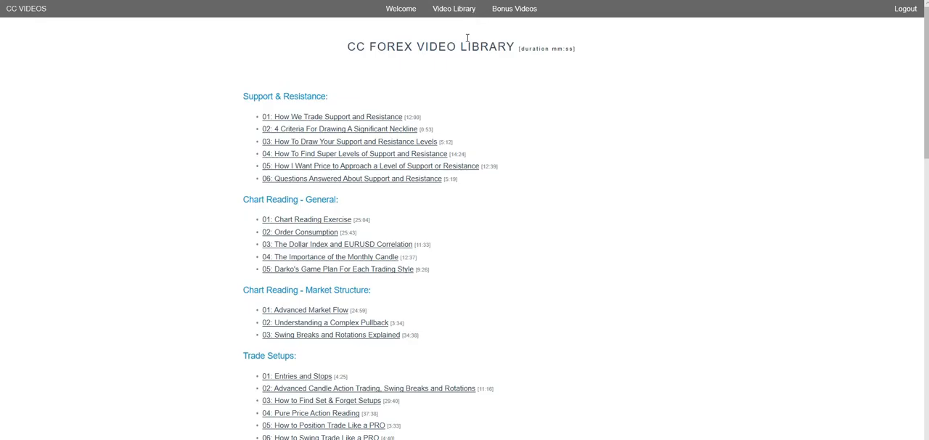
mouse_move(462, 227)
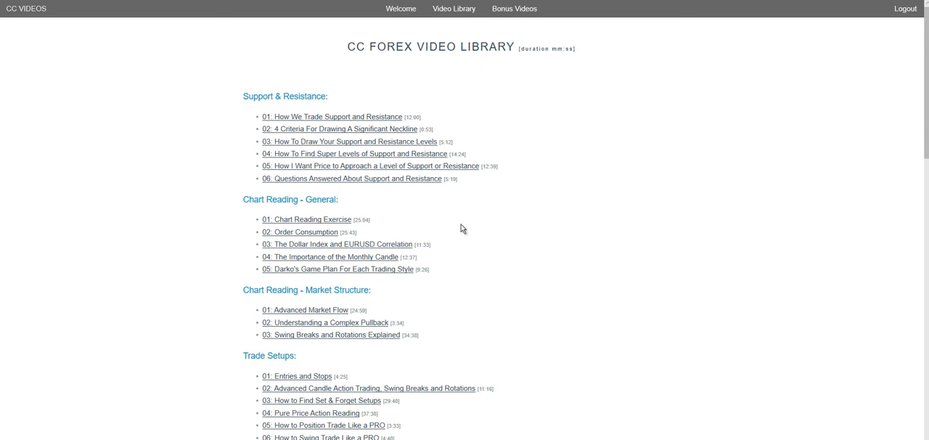
mouse_move(324, 125)
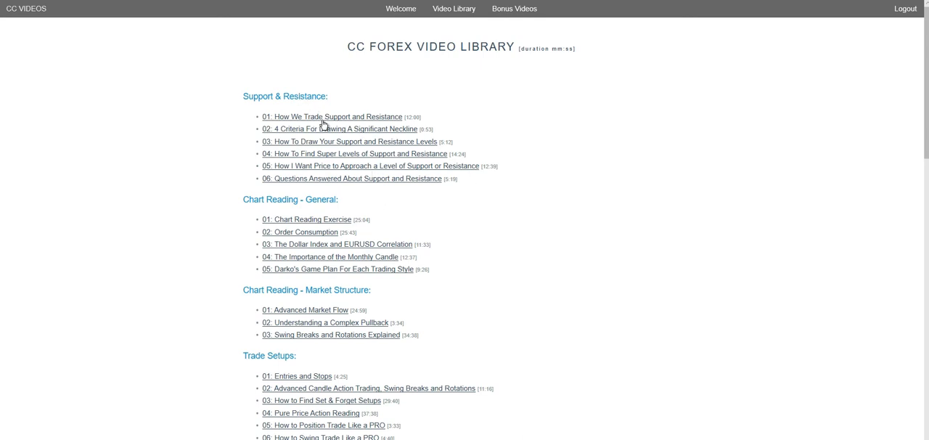
mouse_move(482, 169)
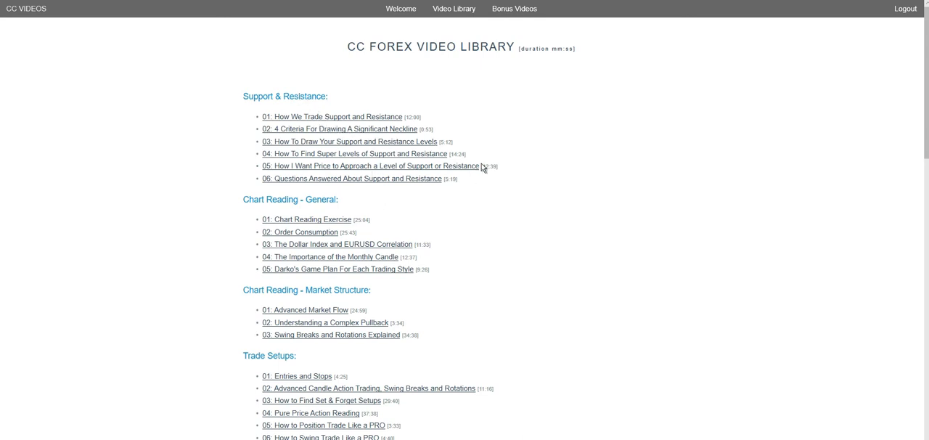
mouse_move(521, 187)
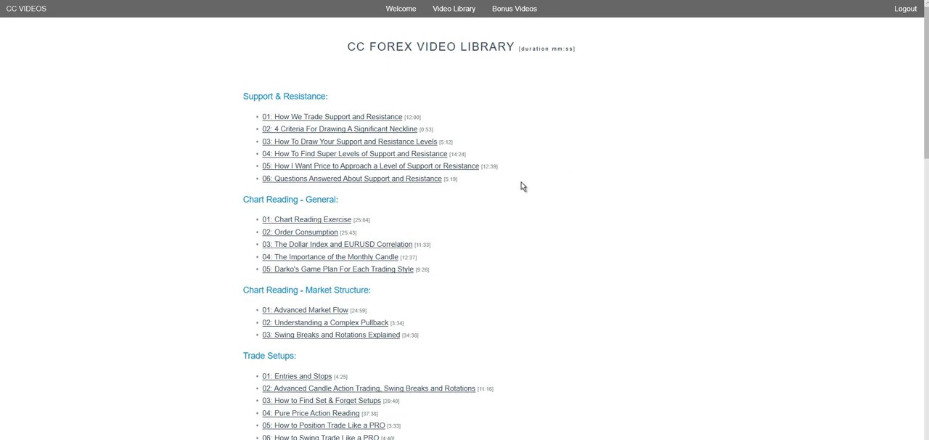
mouse_move(484, 143)
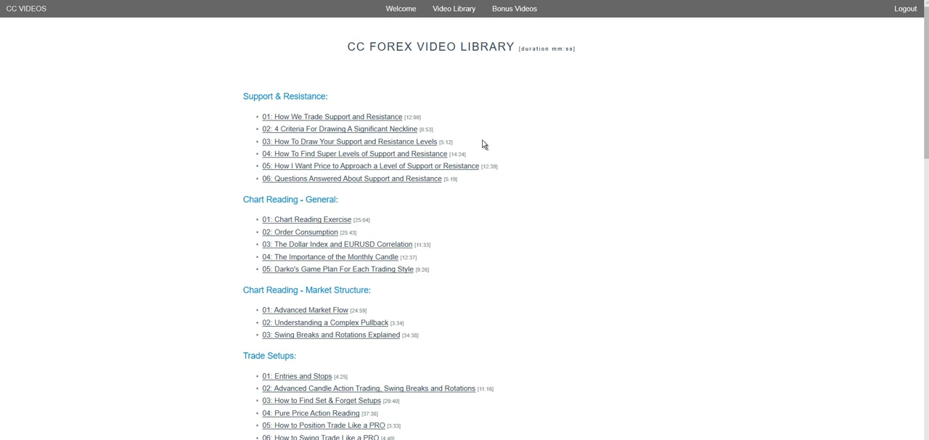
mouse_move(477, 151)
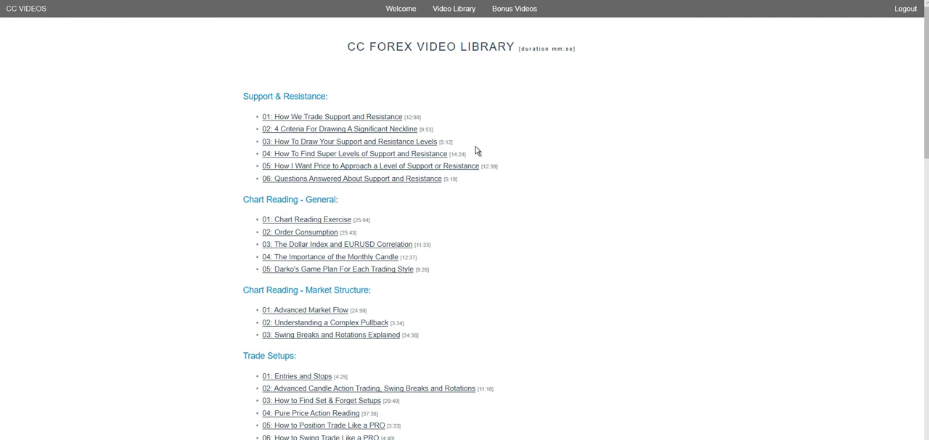
mouse_move(423, 166)
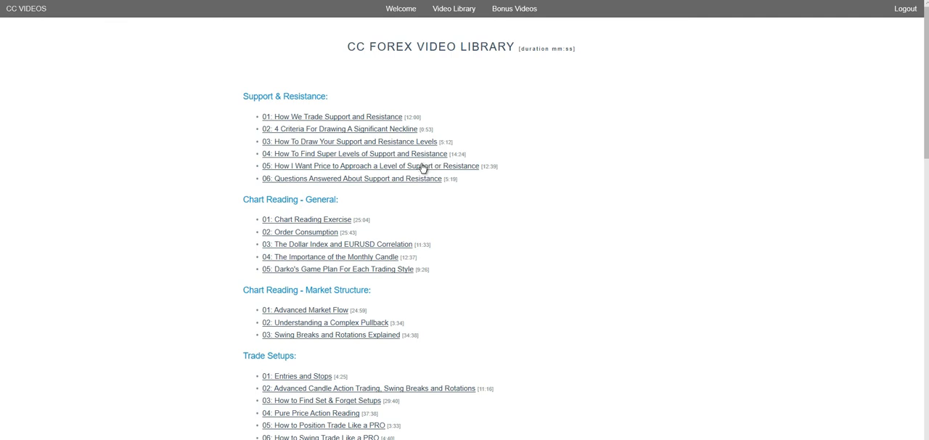
Scroll the Video Library to show the nine Trade Setups and three Trade And Risk Management lessons
scroll(down, 3)
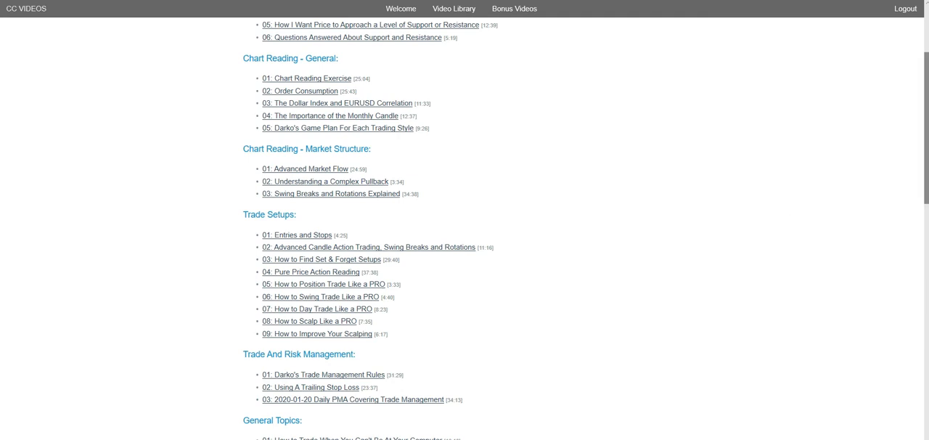
mouse_move(331, 73)
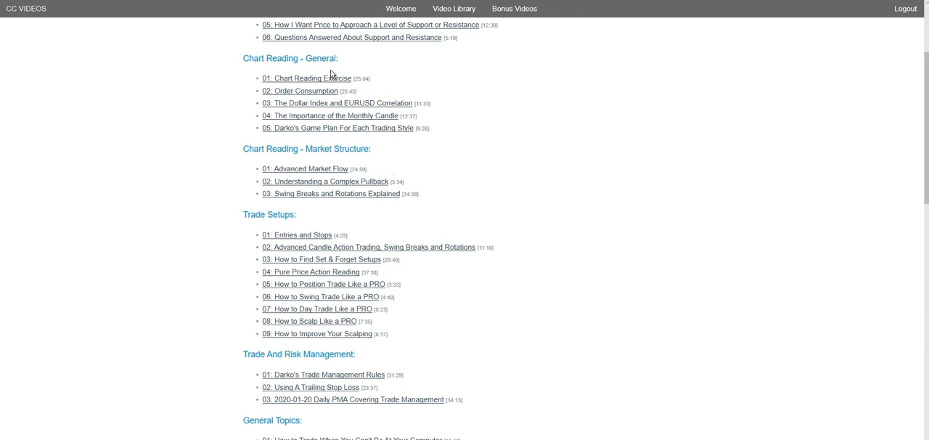
mouse_move(346, 143)
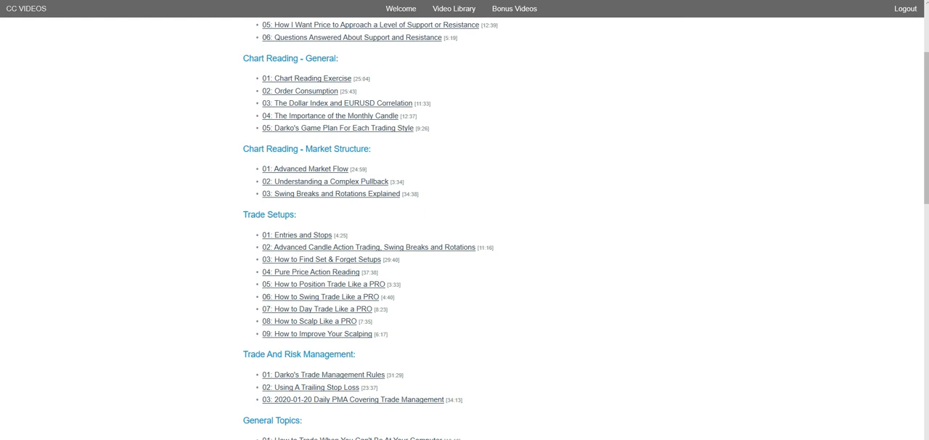
mouse_move(338, 162)
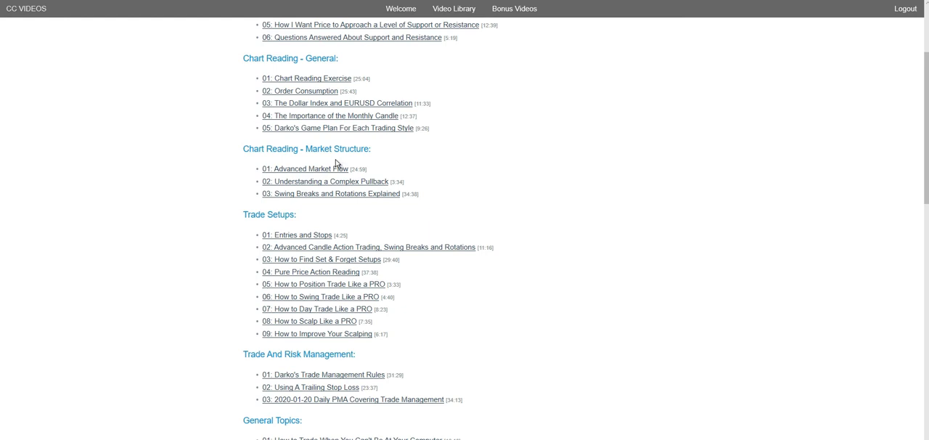
mouse_move(336, 181)
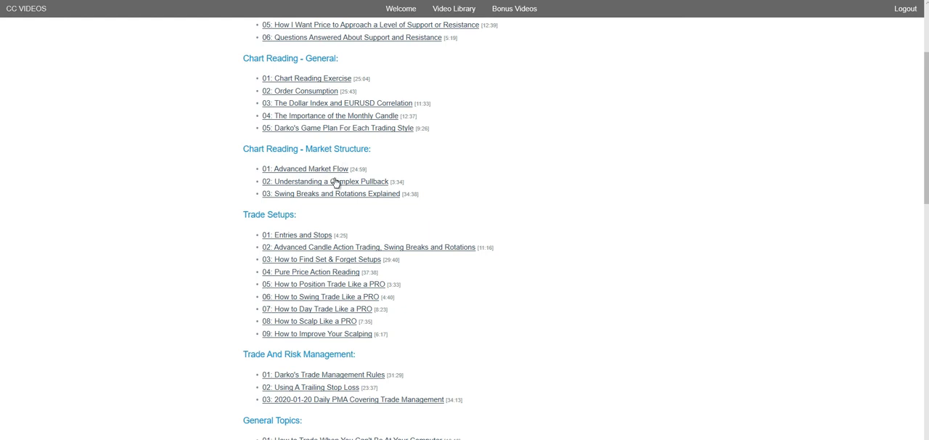
mouse_move(352, 229)
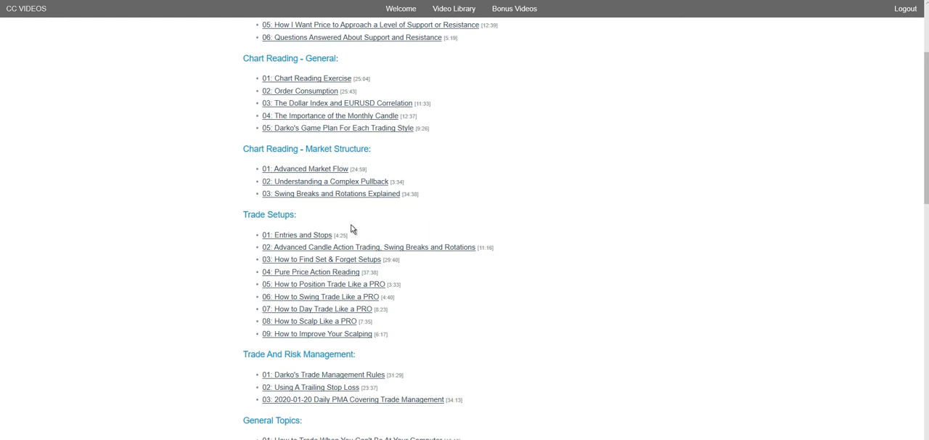
Scroll on to the two General Topics lessons and the start of Special Topic Videos
scroll(down, 3)
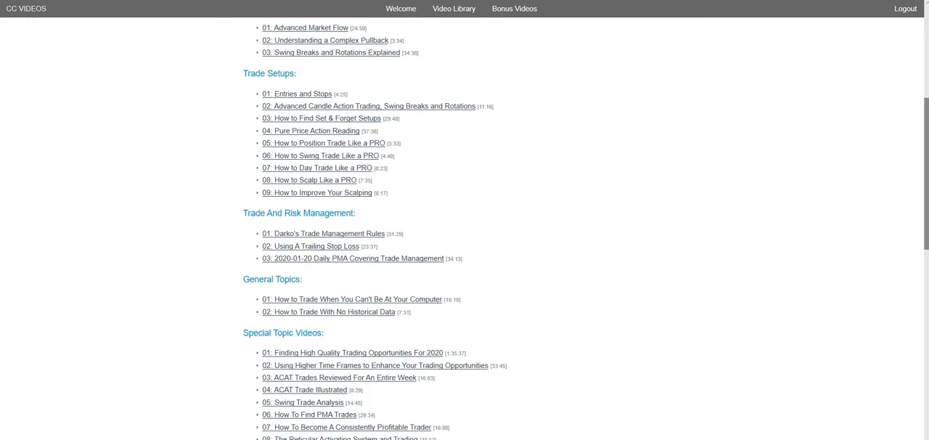
mouse_move(496, 200)
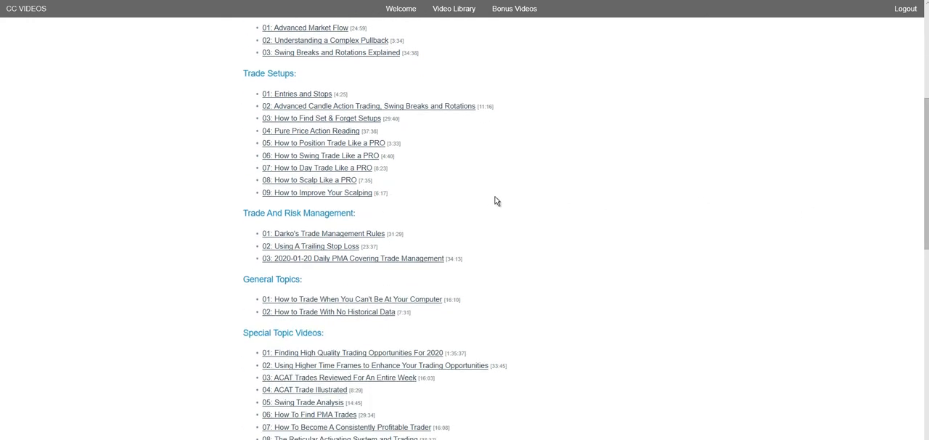
mouse_move(482, 201)
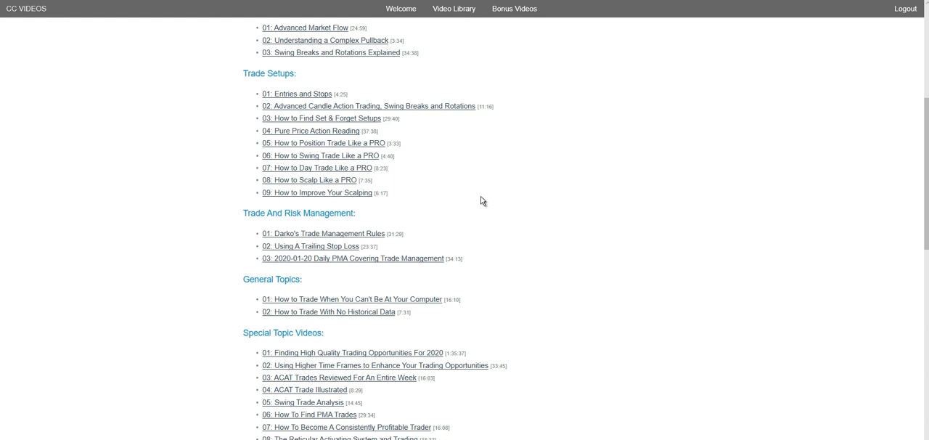
mouse_move(396, 151)
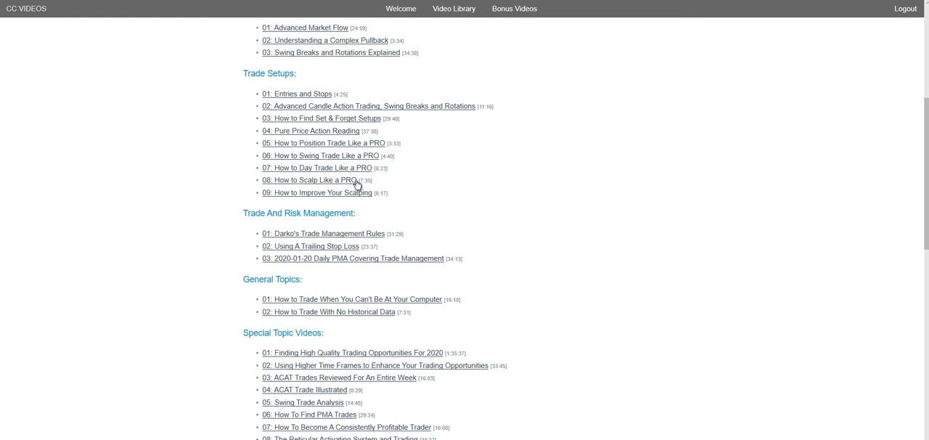
mouse_move(388, 190)
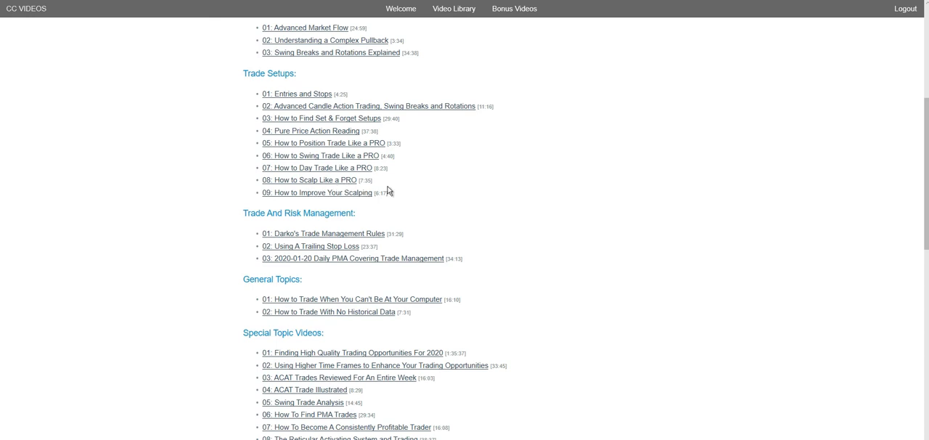
mouse_move(445, 189)
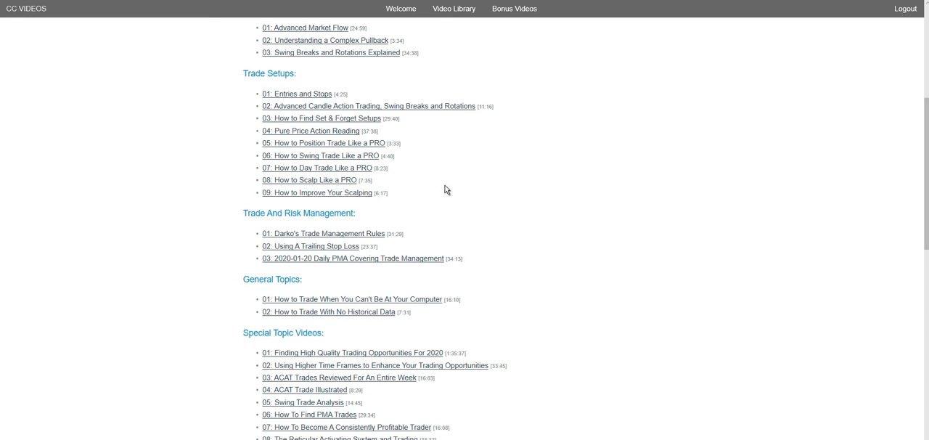
Scroll to show all ten Special Topic Videos, ending with Back Testing Ideas
scroll(down, 3)
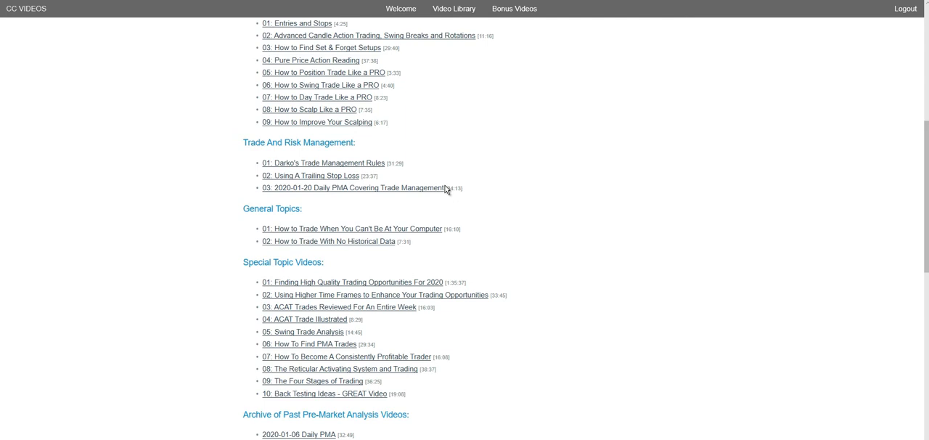
mouse_move(457, 187)
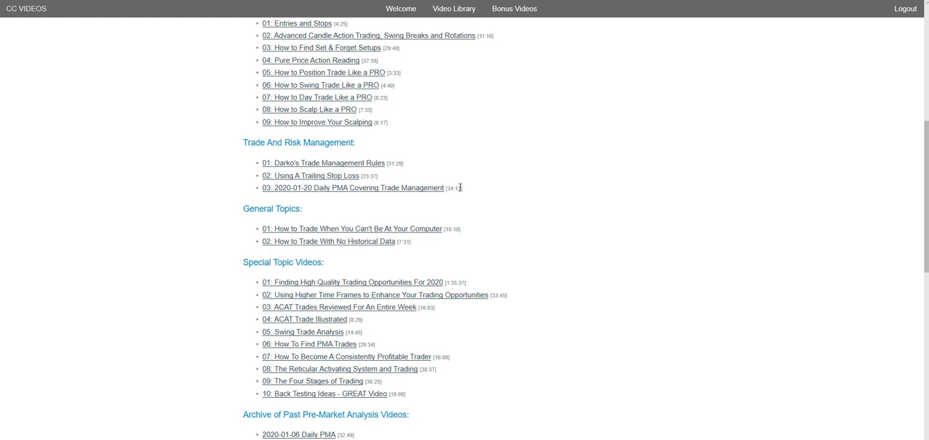
mouse_move(458, 189)
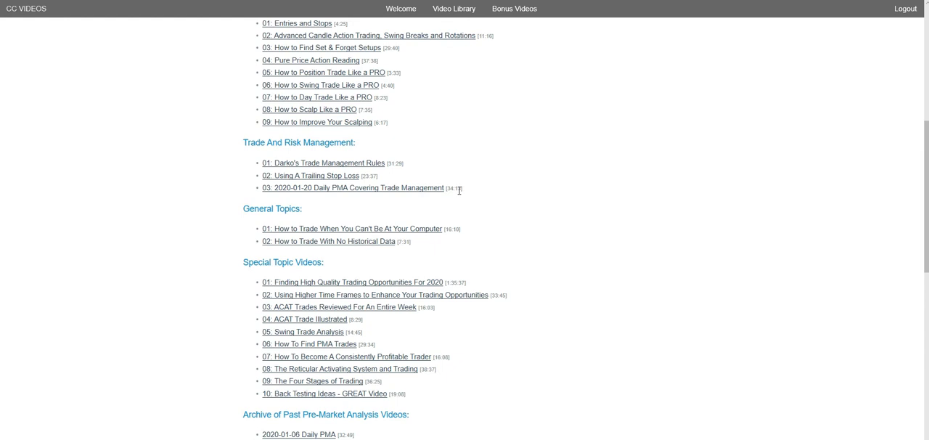
mouse_move(457, 189)
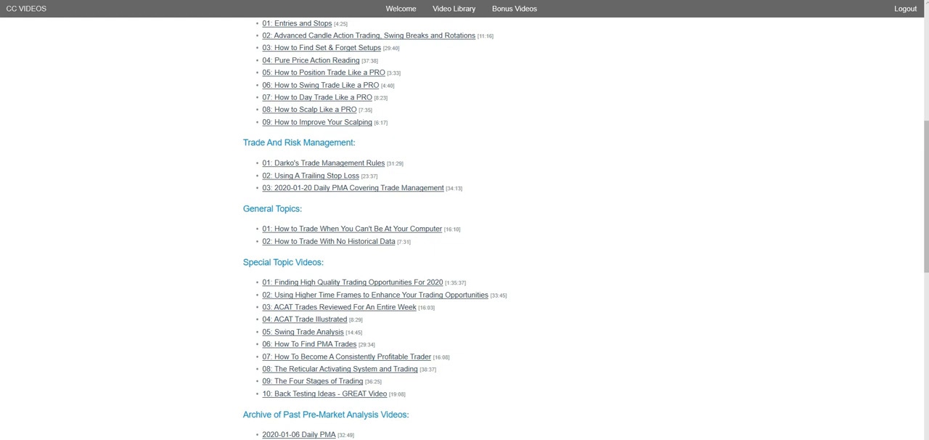
mouse_move(500, 170)
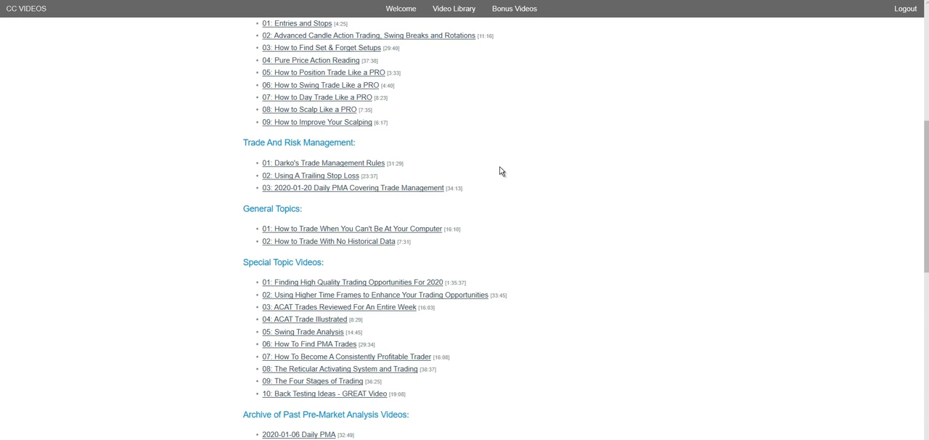
Scroll into the pre-market analysis archive, showing Daily PMA sessions 2020-01-06 through 2020-01-22
scroll(down, 3)
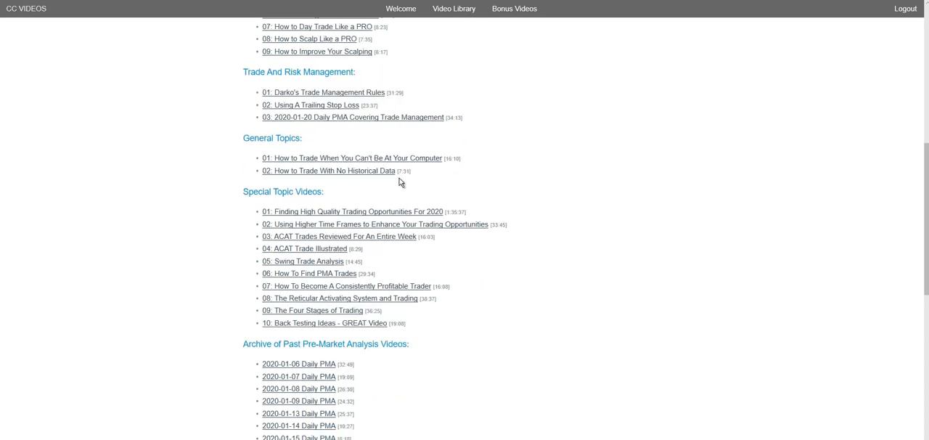
mouse_move(356, 184)
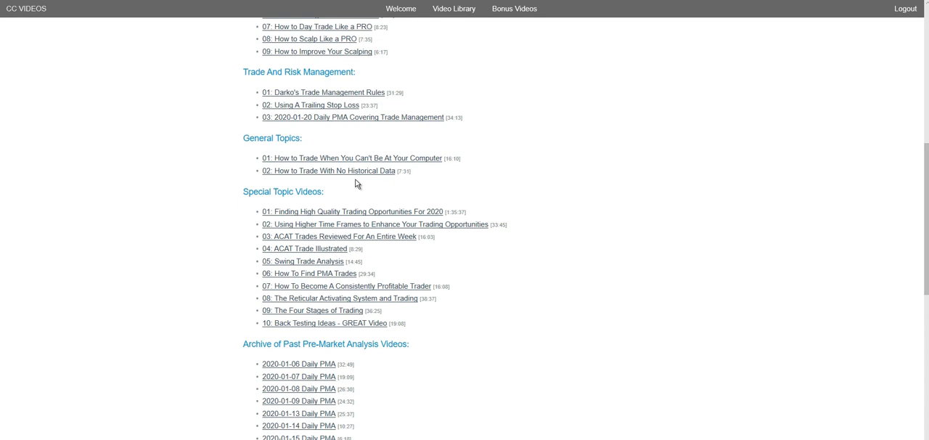
scroll(down, 3)
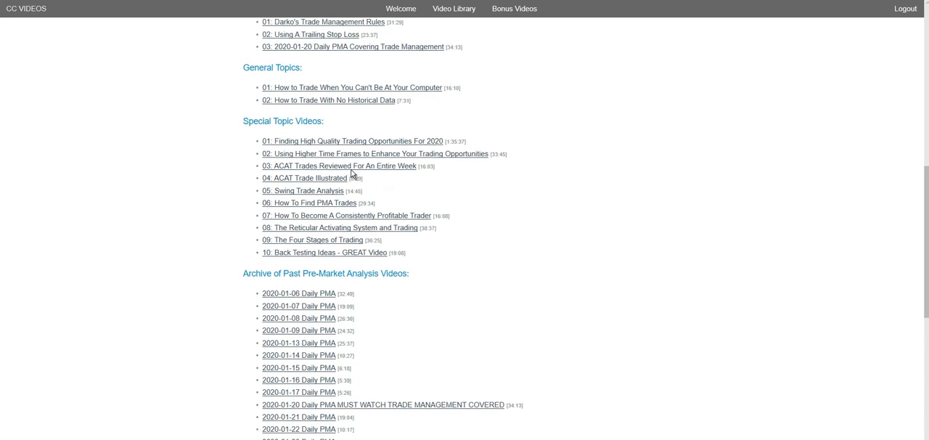
mouse_move(397, 140)
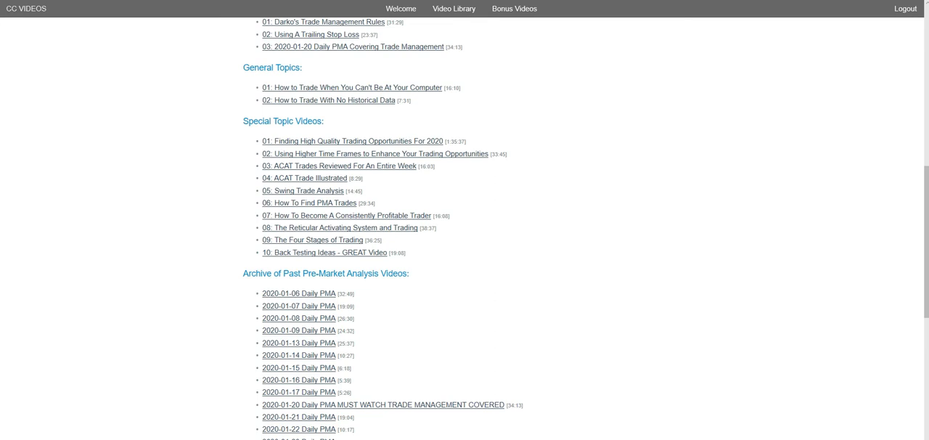
mouse_move(431, 200)
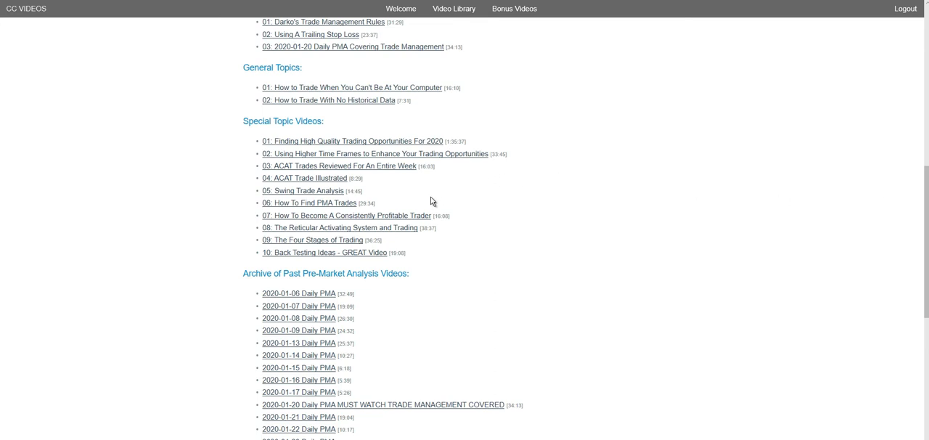
mouse_move(304, 238)
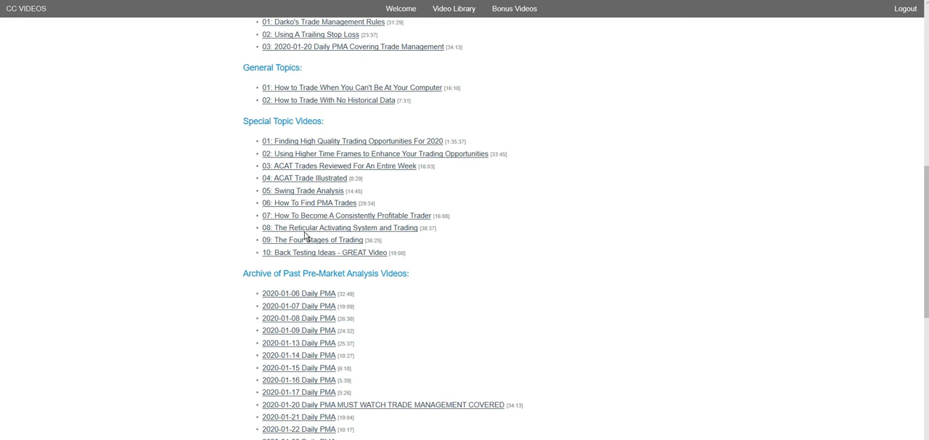
mouse_move(378, 235)
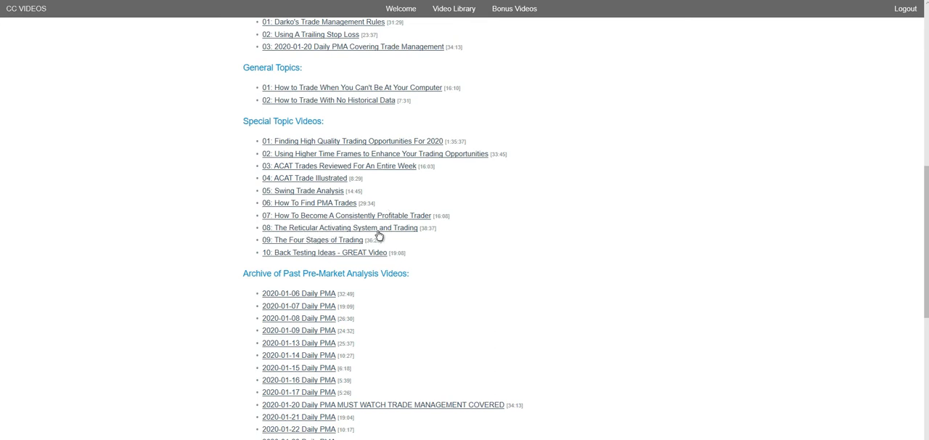
mouse_move(324, 247)
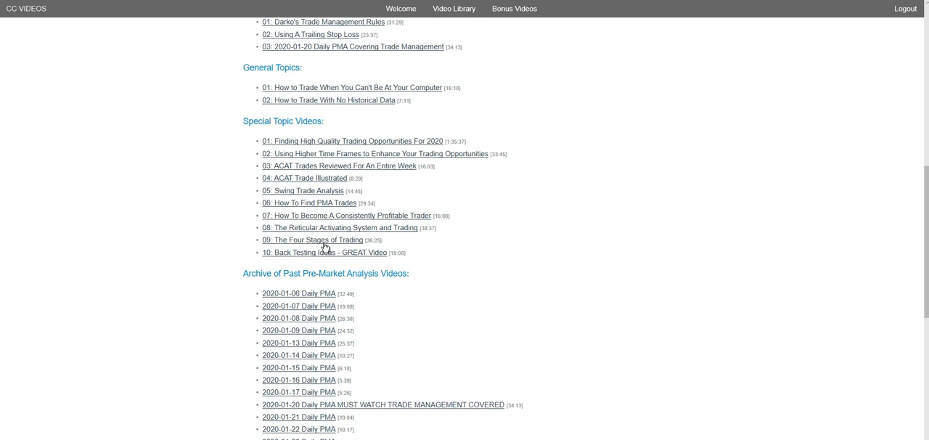
mouse_move(384, 249)
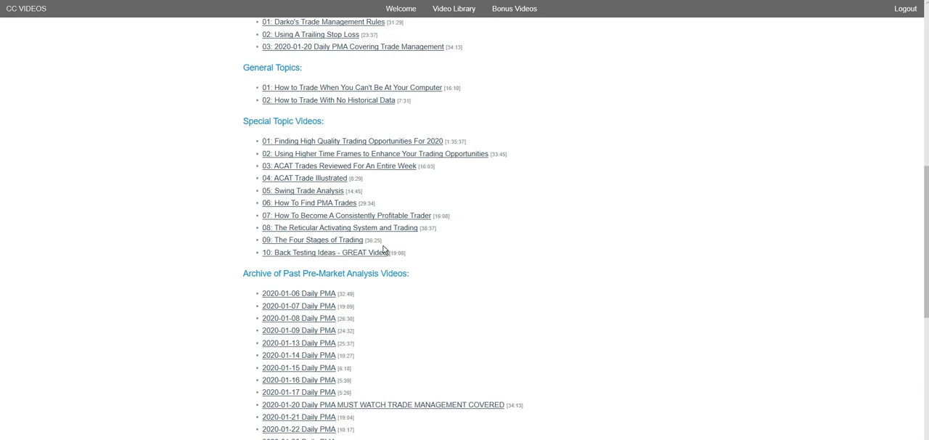
mouse_move(353, 254)
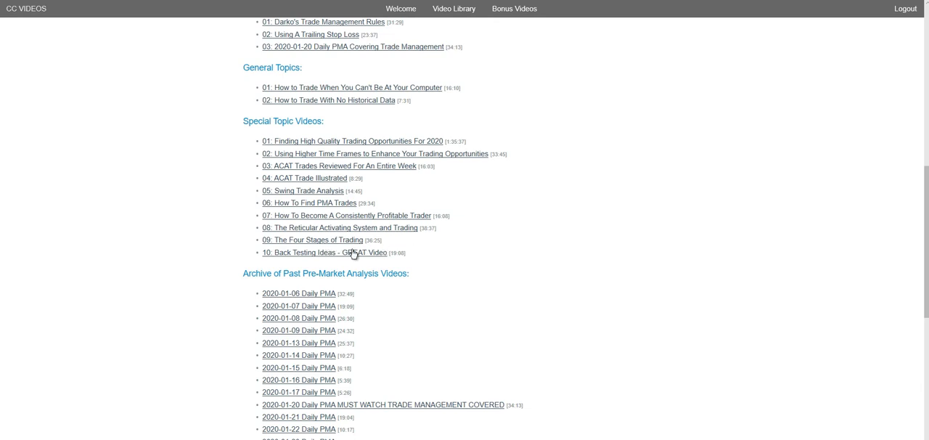
mouse_move(294, 260)
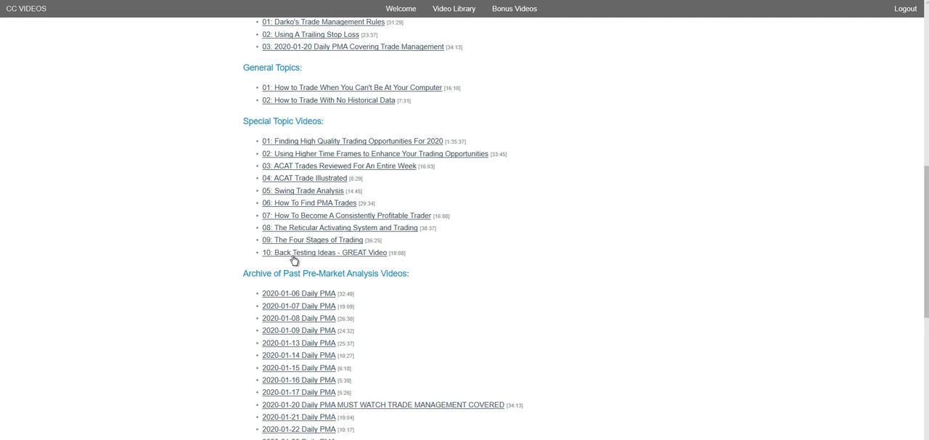
mouse_move(292, 262)
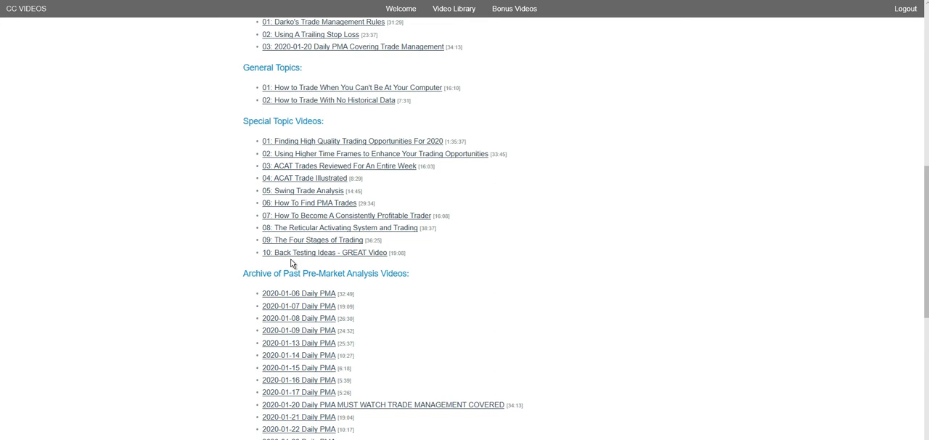
mouse_move(316, 261)
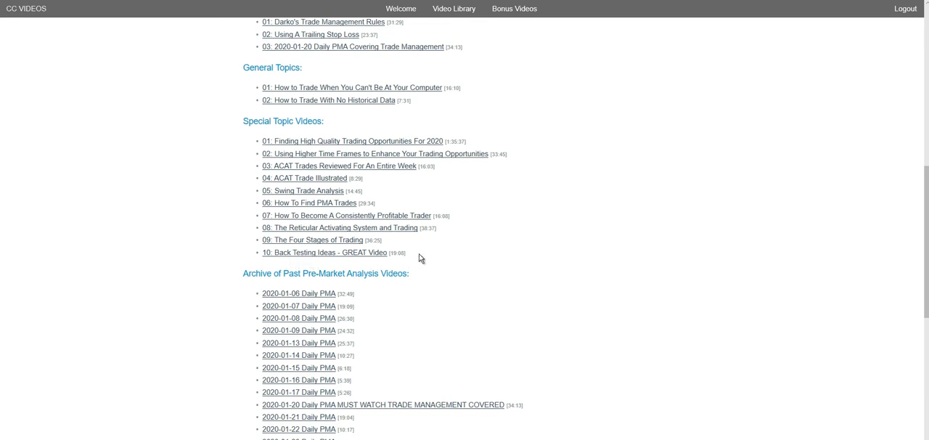
Scroll through the archive to its last entry, 2020-03-05 Daily PMA, and the Bonus Videos link
scroll(down, 3)
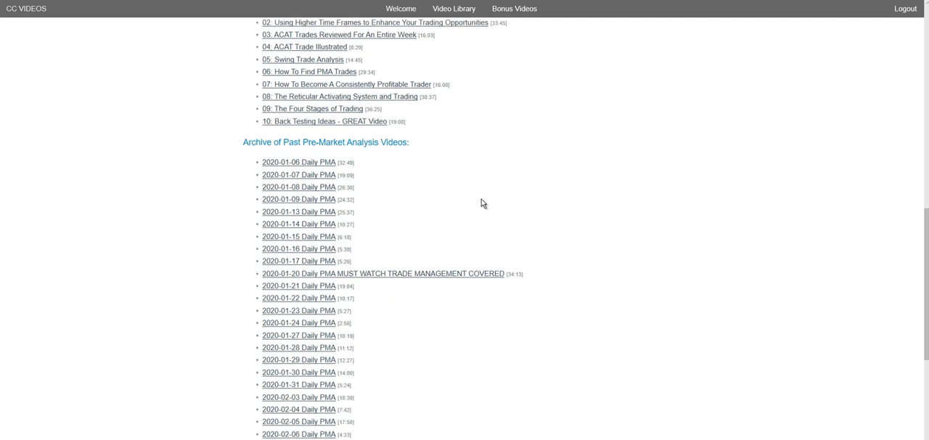
scroll(down, 3)
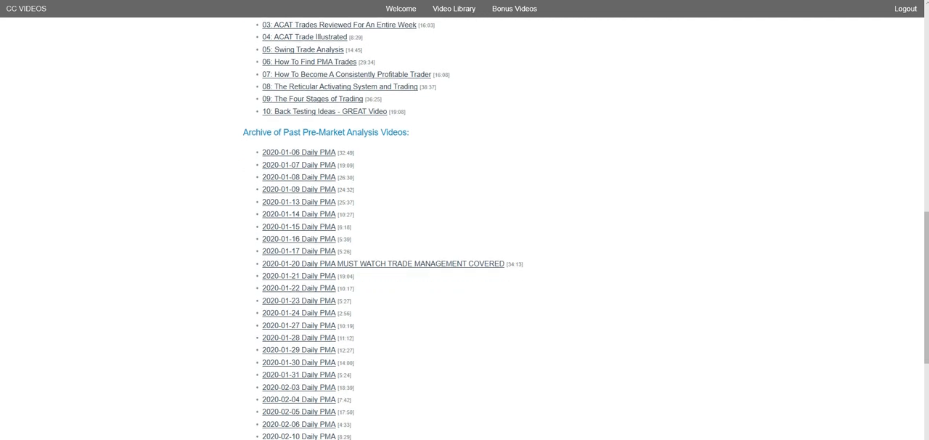
mouse_move(389, 175)
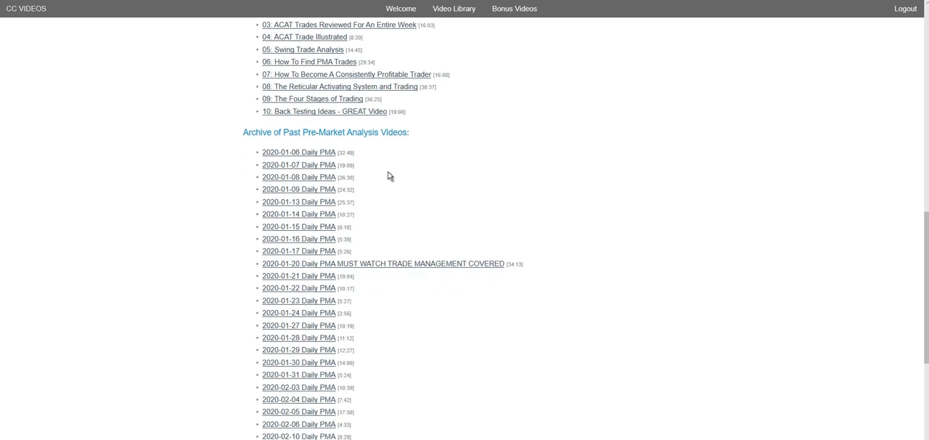
mouse_move(386, 177)
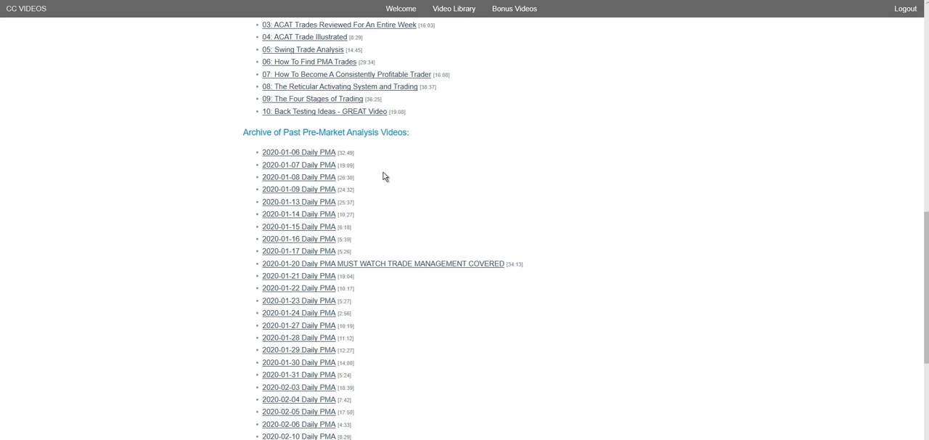
mouse_move(354, 165)
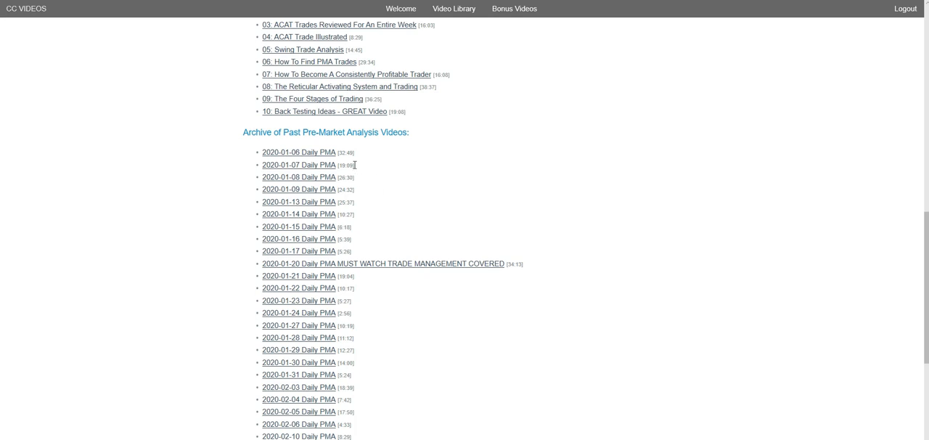
mouse_move(333, 220)
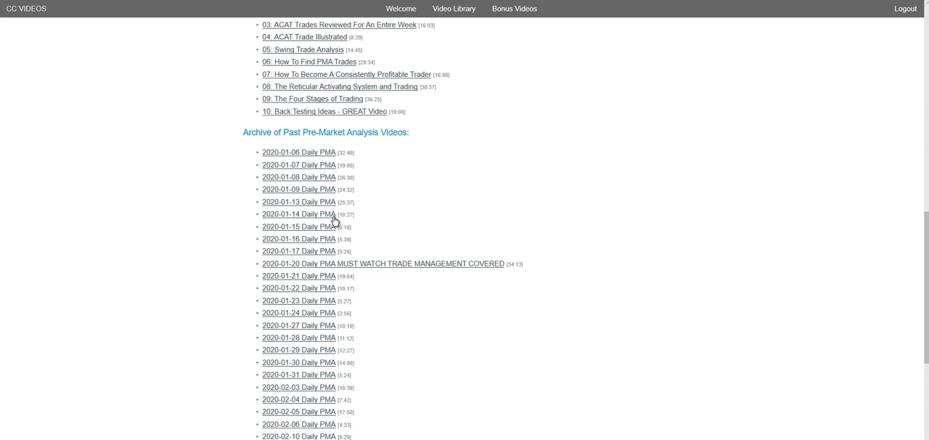
mouse_move(402, 314)
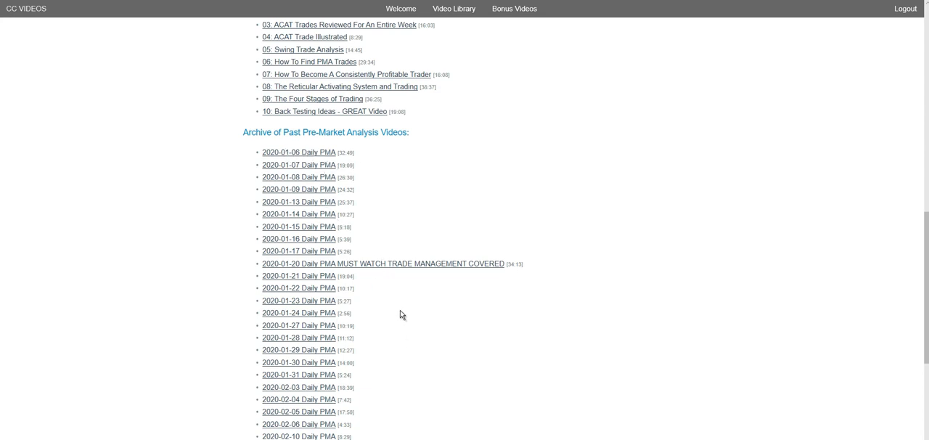
mouse_move(392, 203)
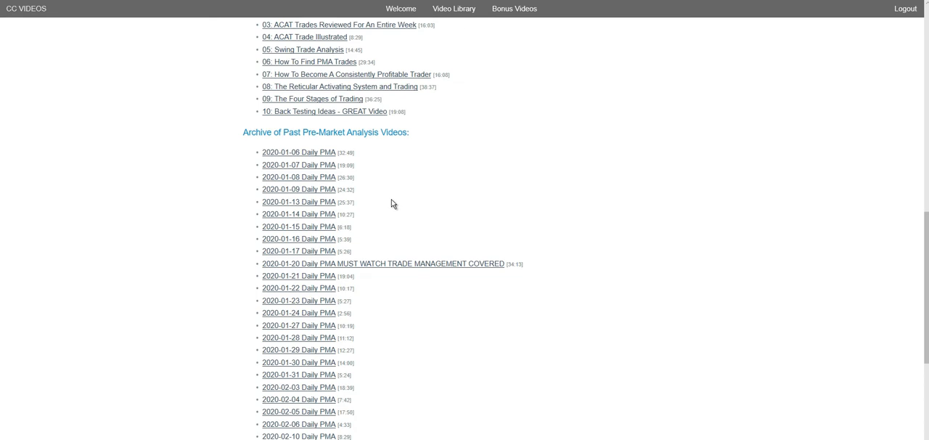
scroll(down, 3)
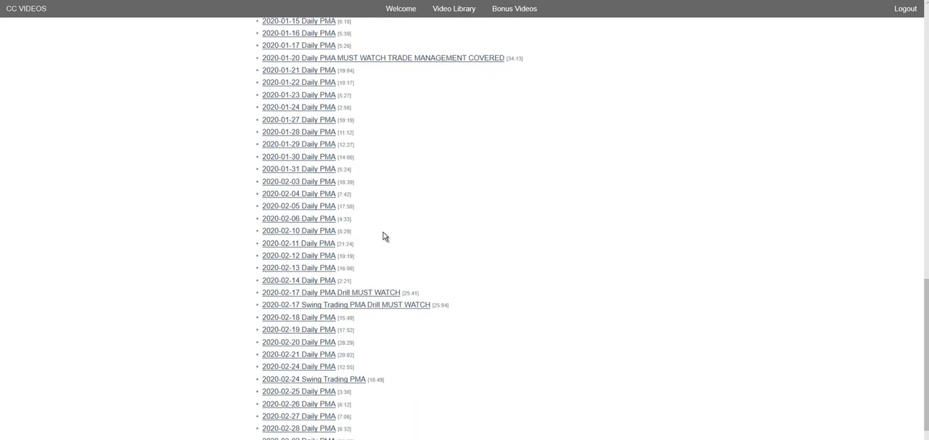
scroll(down, 3)
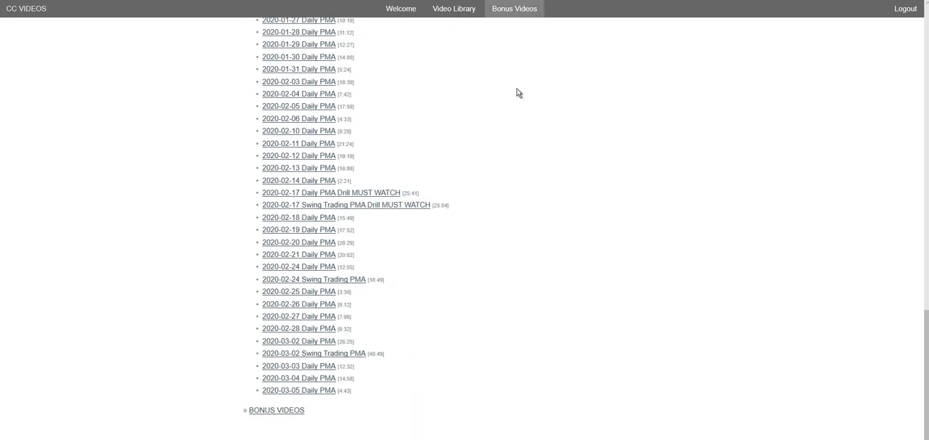
click(276, 409)
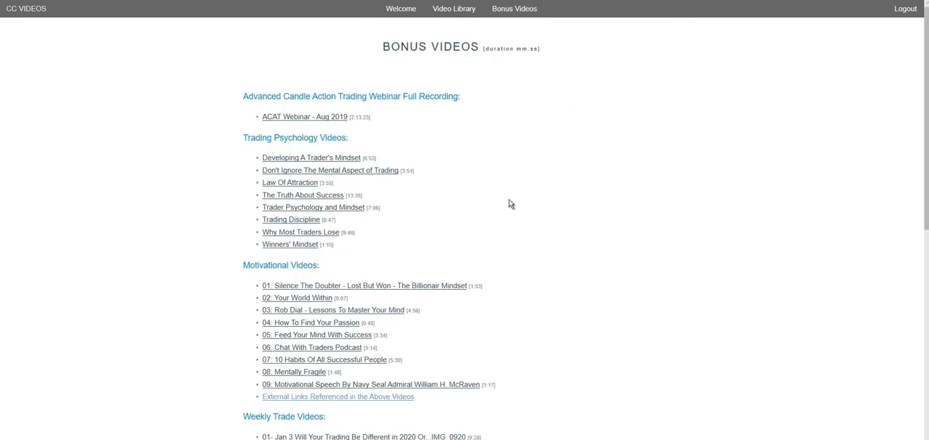
mouse_move(431, 180)
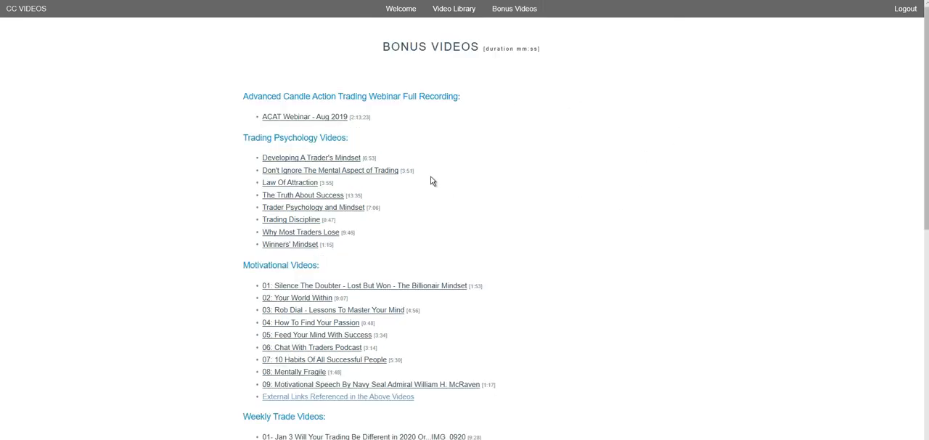
mouse_move(395, 96)
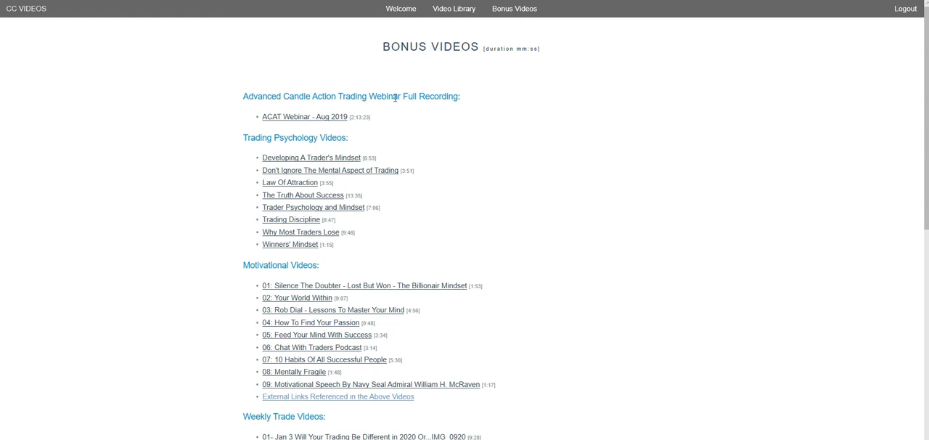
mouse_move(433, 163)
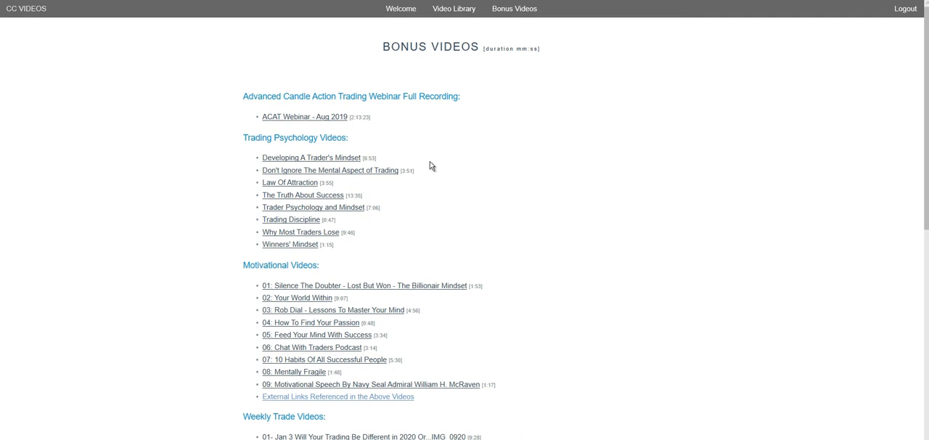
mouse_move(414, 121)
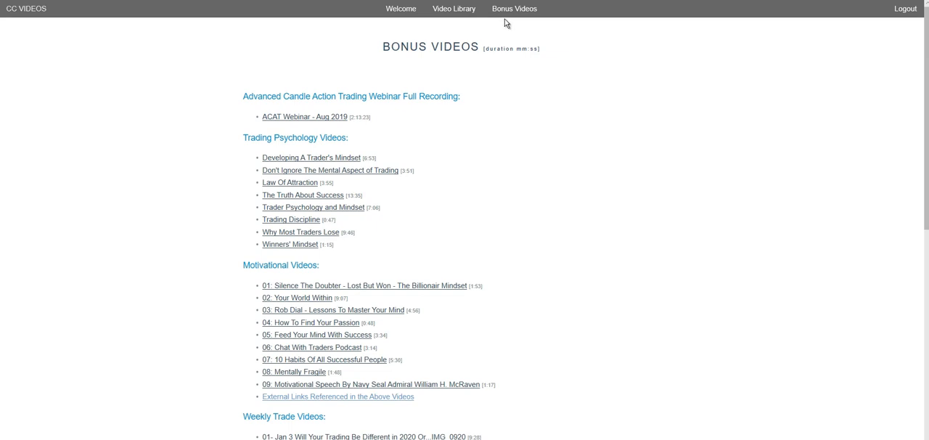
mouse_move(849, 230)
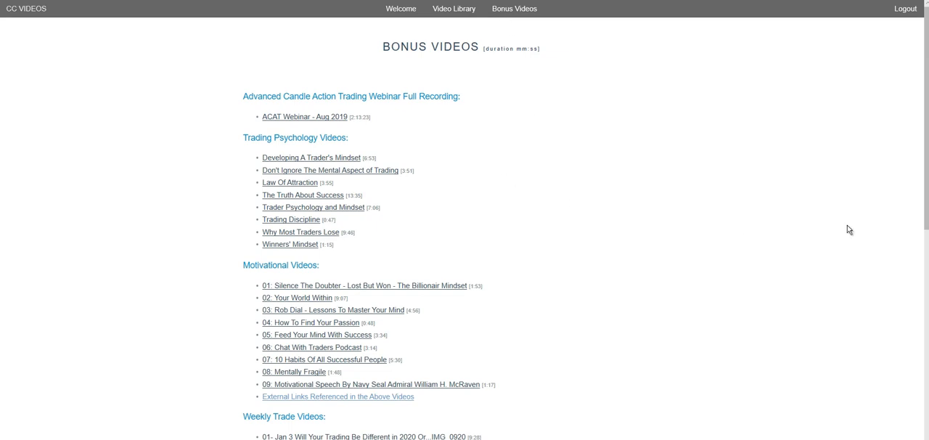
mouse_move(505, 185)
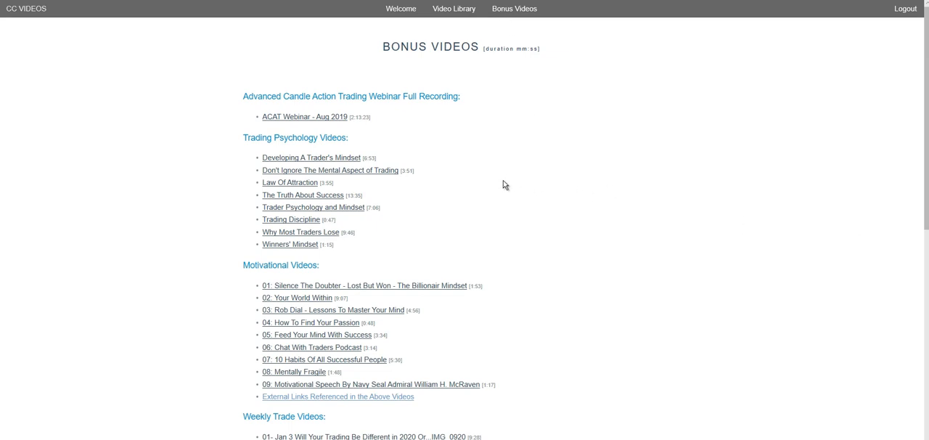
mouse_move(319, 177)
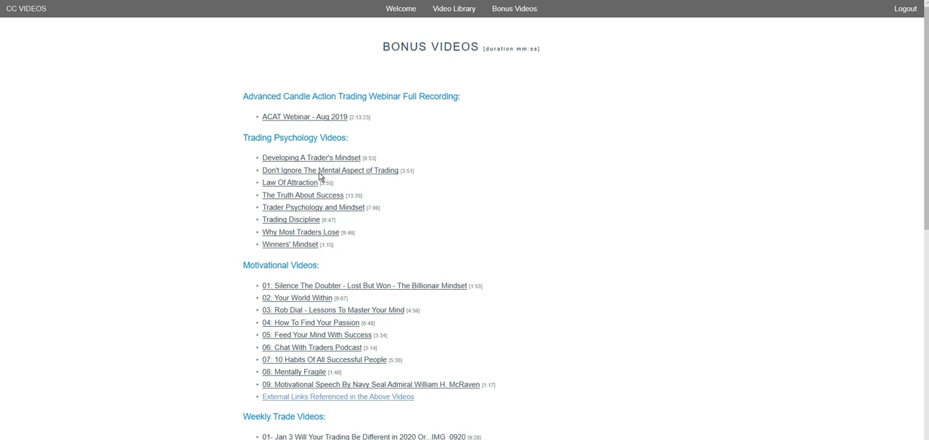
mouse_move(407, 206)
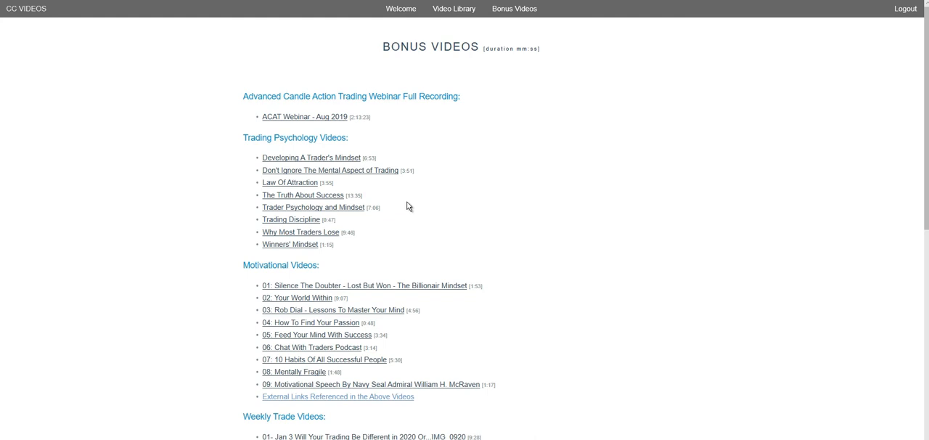
Scroll the Bonus Videos page to show eleven Weekly Trade Videos and Darko's Podcasts episodes 01–10
scroll(down, 3)
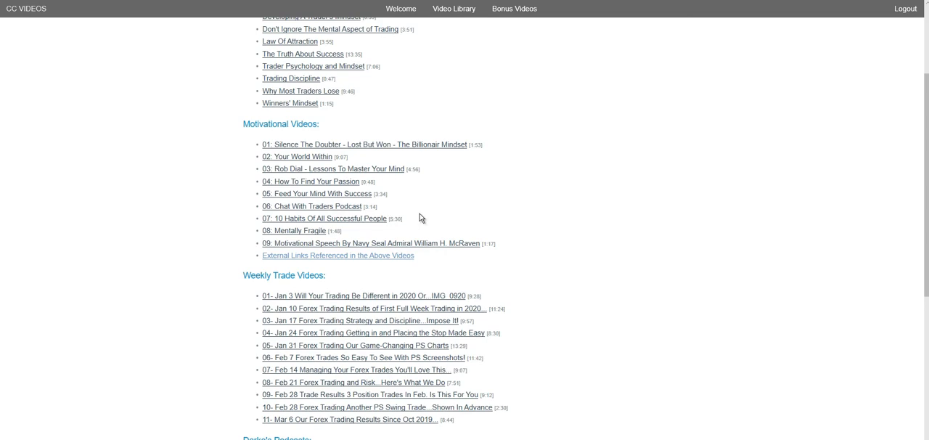
mouse_move(511, 222)
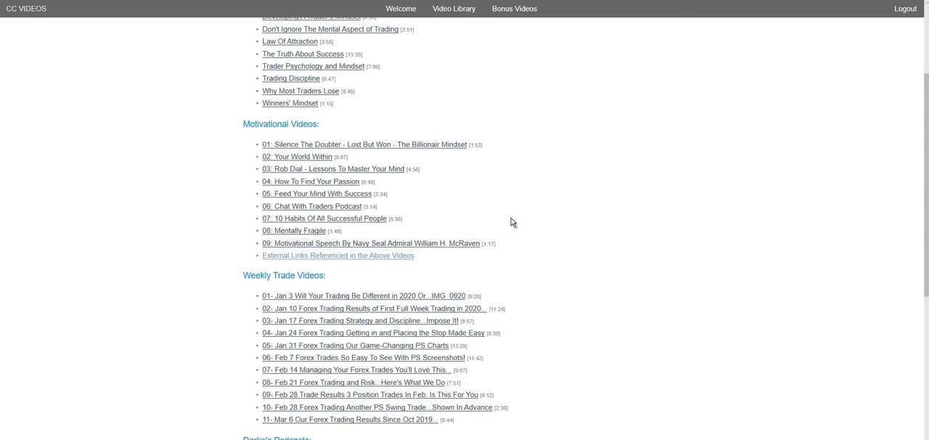
scroll(down, 3)
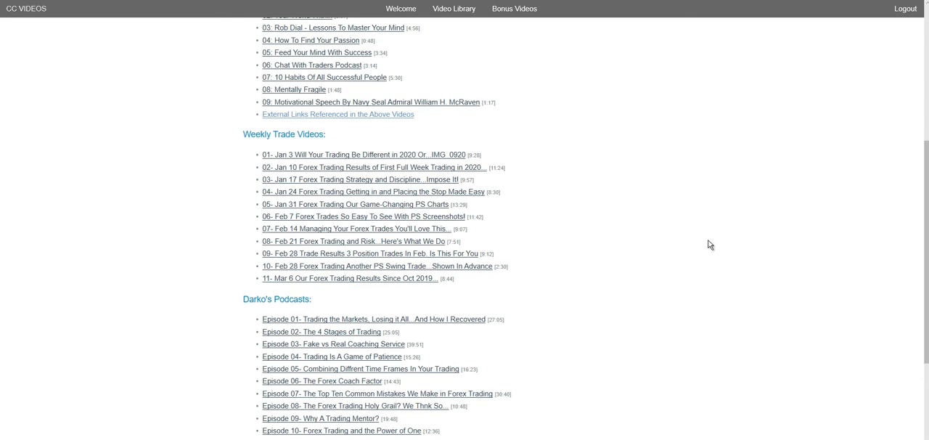
mouse_move(505, 285)
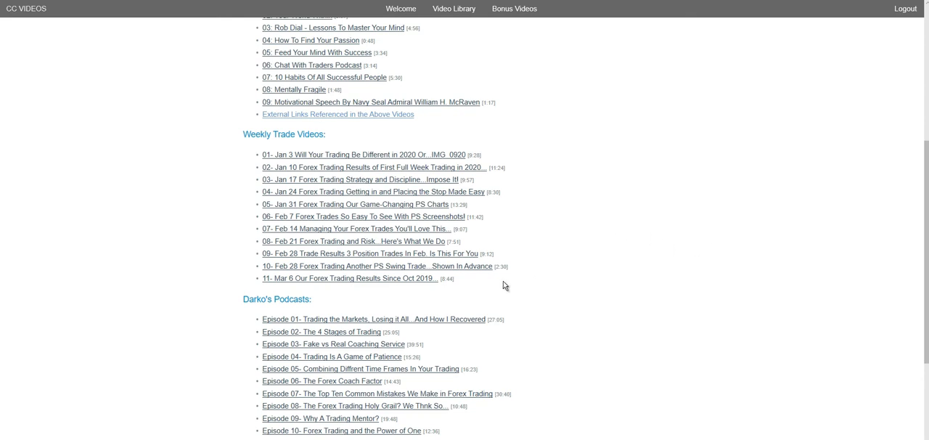
mouse_move(295, 283)
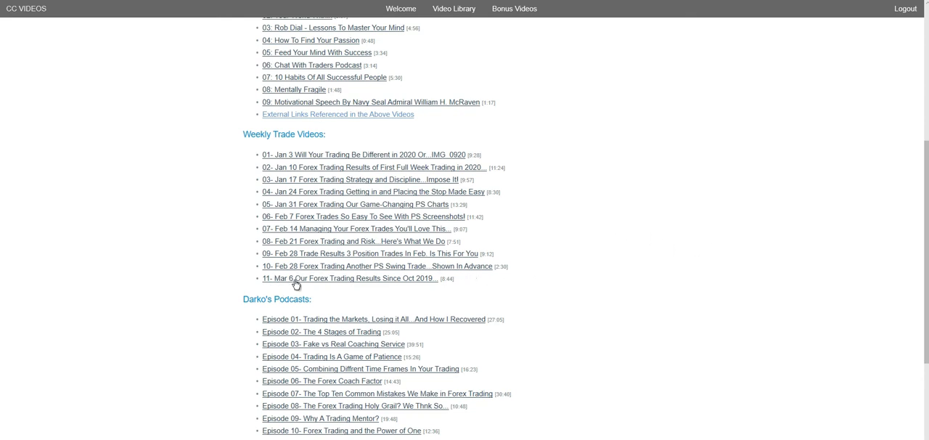
mouse_move(455, 227)
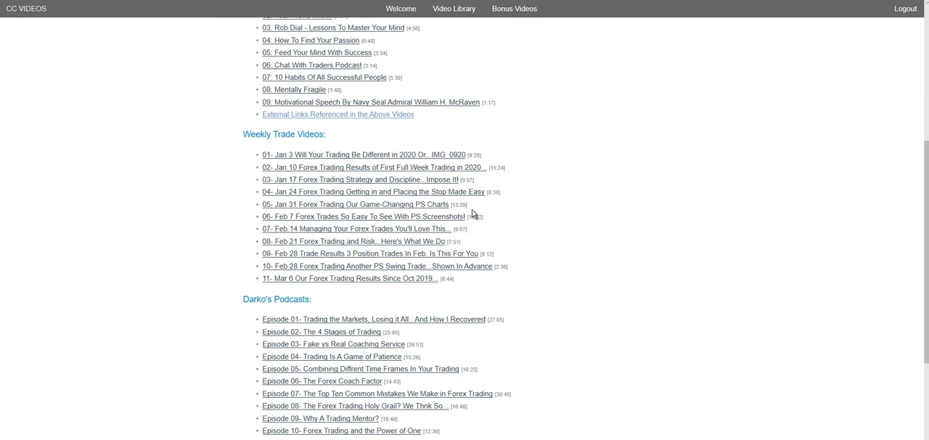
Scroll to the bottom, showing podcast episodes through Episode 19 and the Useful Links section
scroll(down, 3)
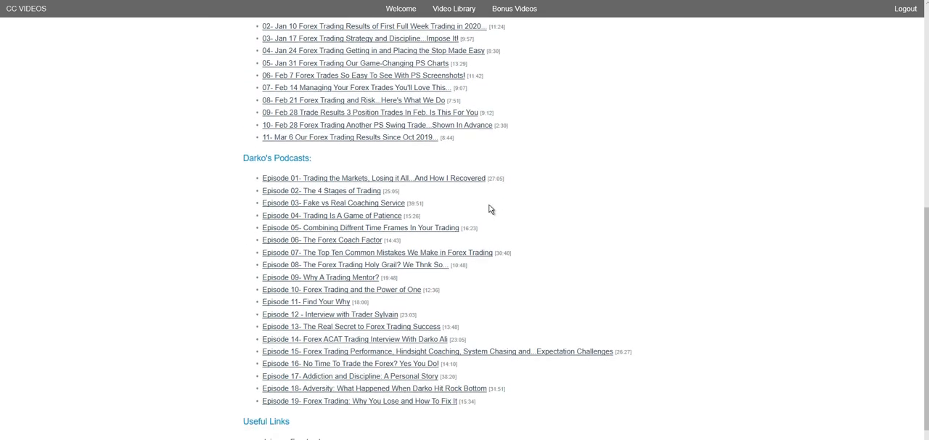
scroll(down, 3)
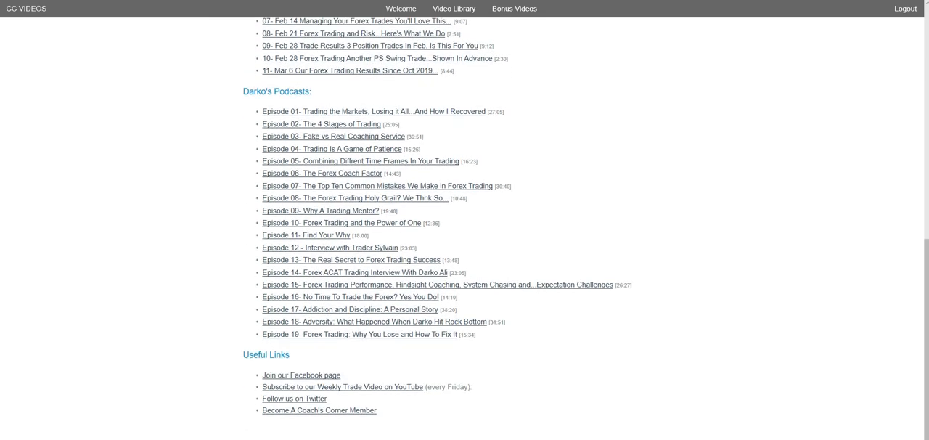
mouse_move(509, 202)
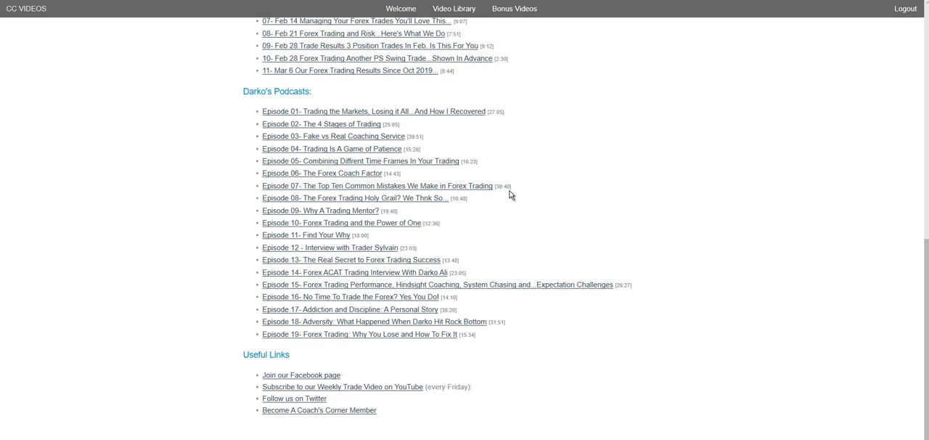
mouse_move(470, 228)
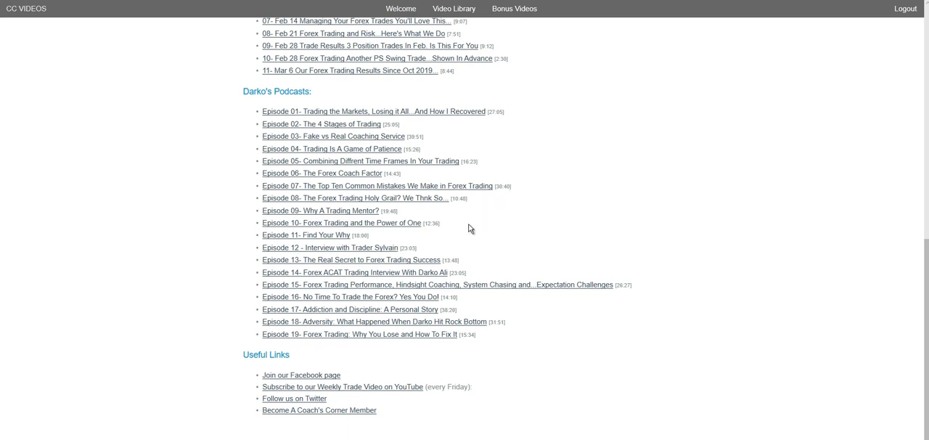
mouse_move(447, 291)
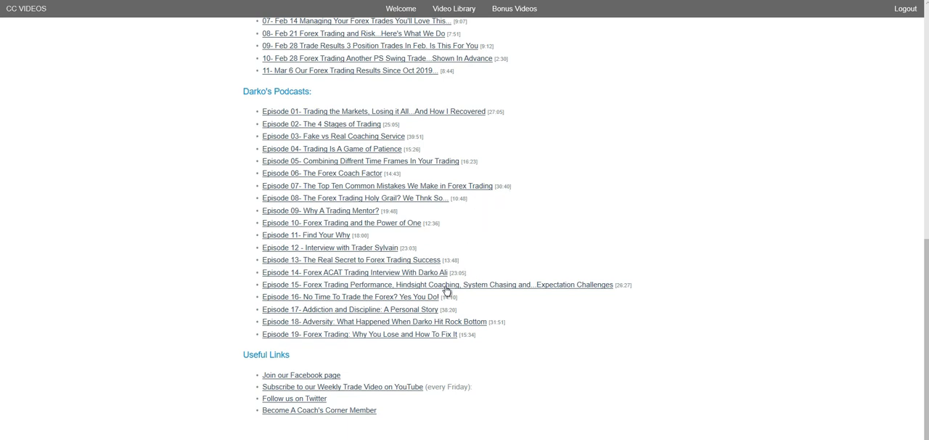
mouse_move(365, 323)
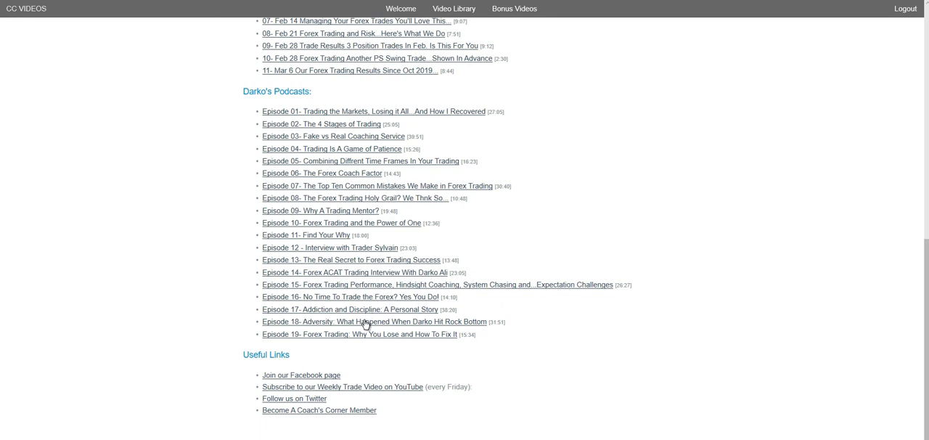
mouse_move(352, 320)
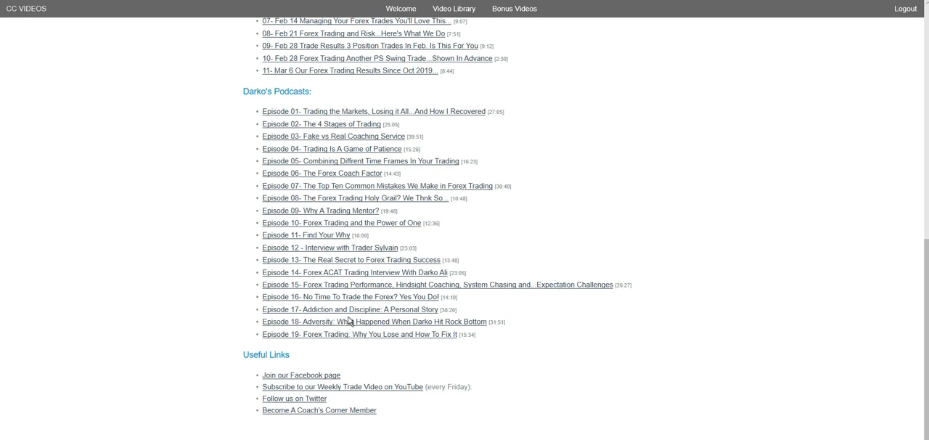
mouse_move(369, 332)
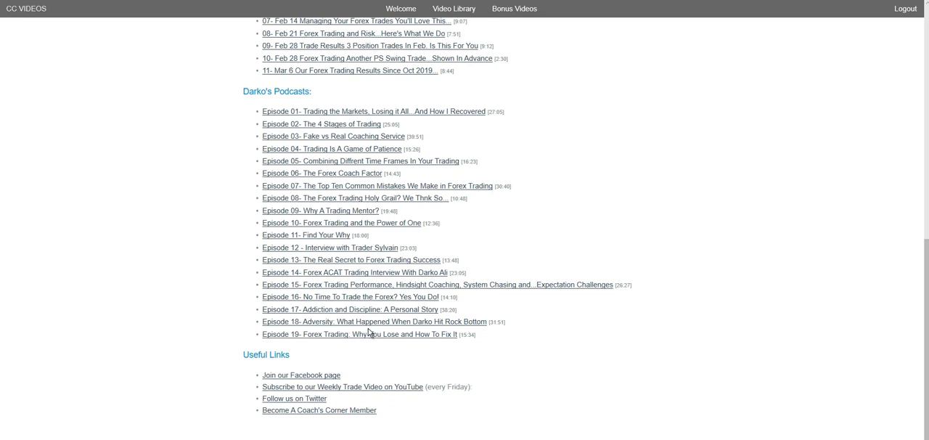
mouse_move(436, 328)
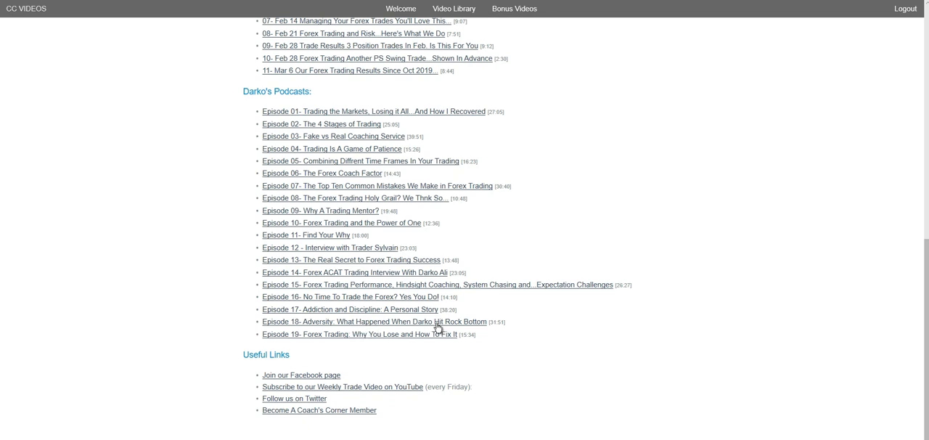
mouse_move(437, 328)
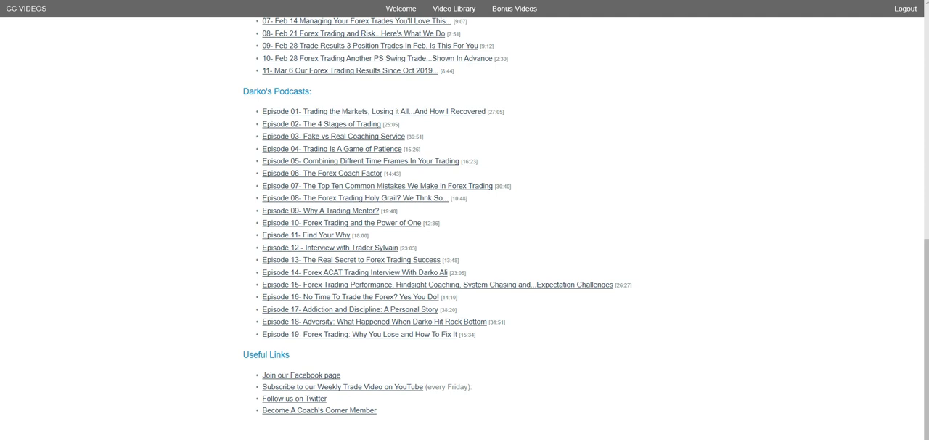
mouse_move(658, 268)
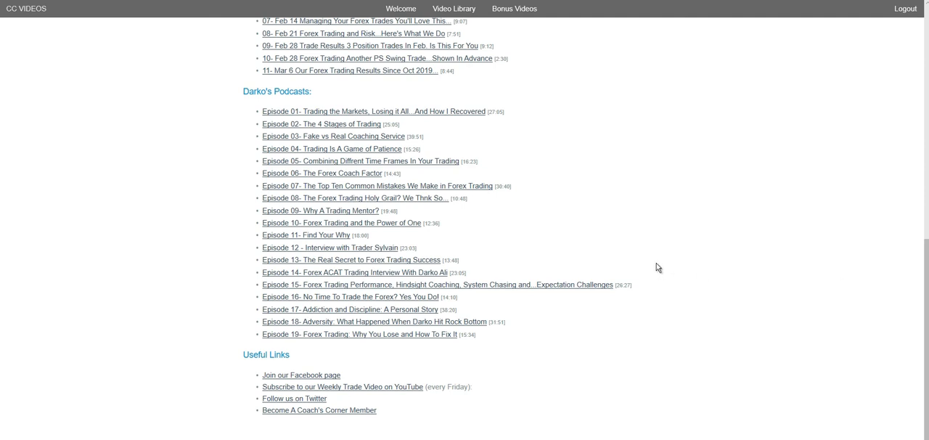